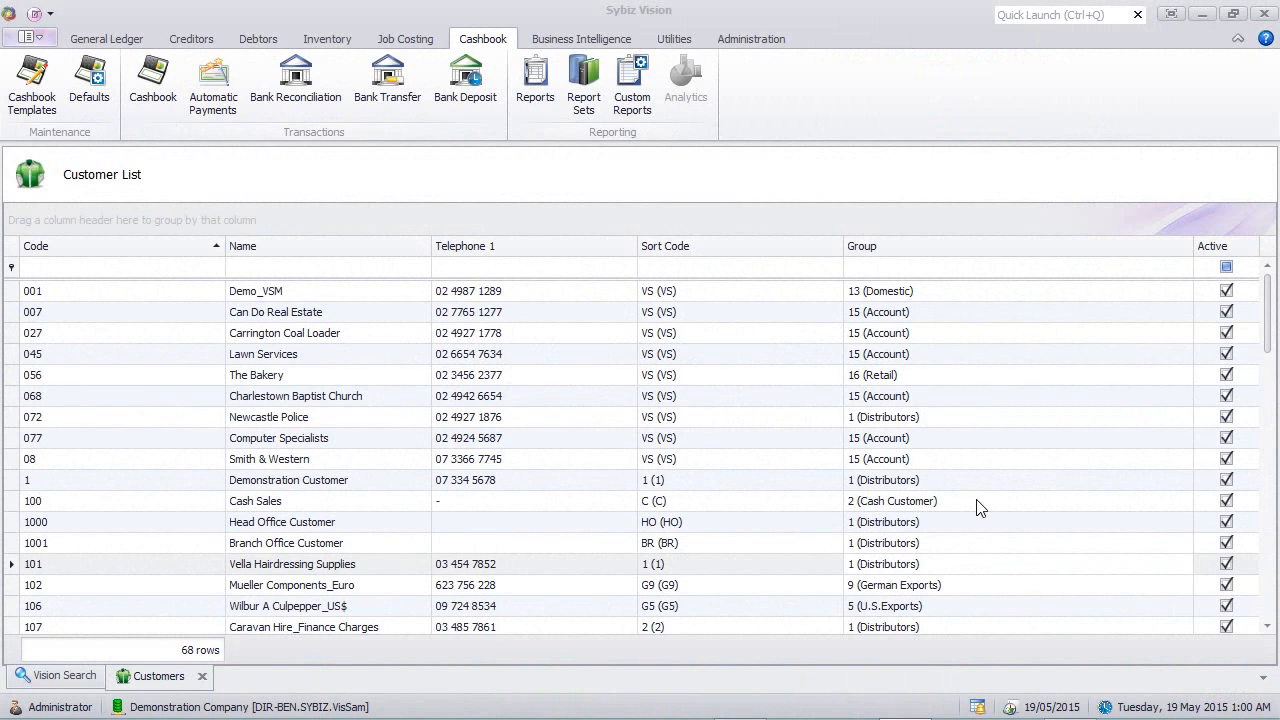
mouse_move(143, 149)
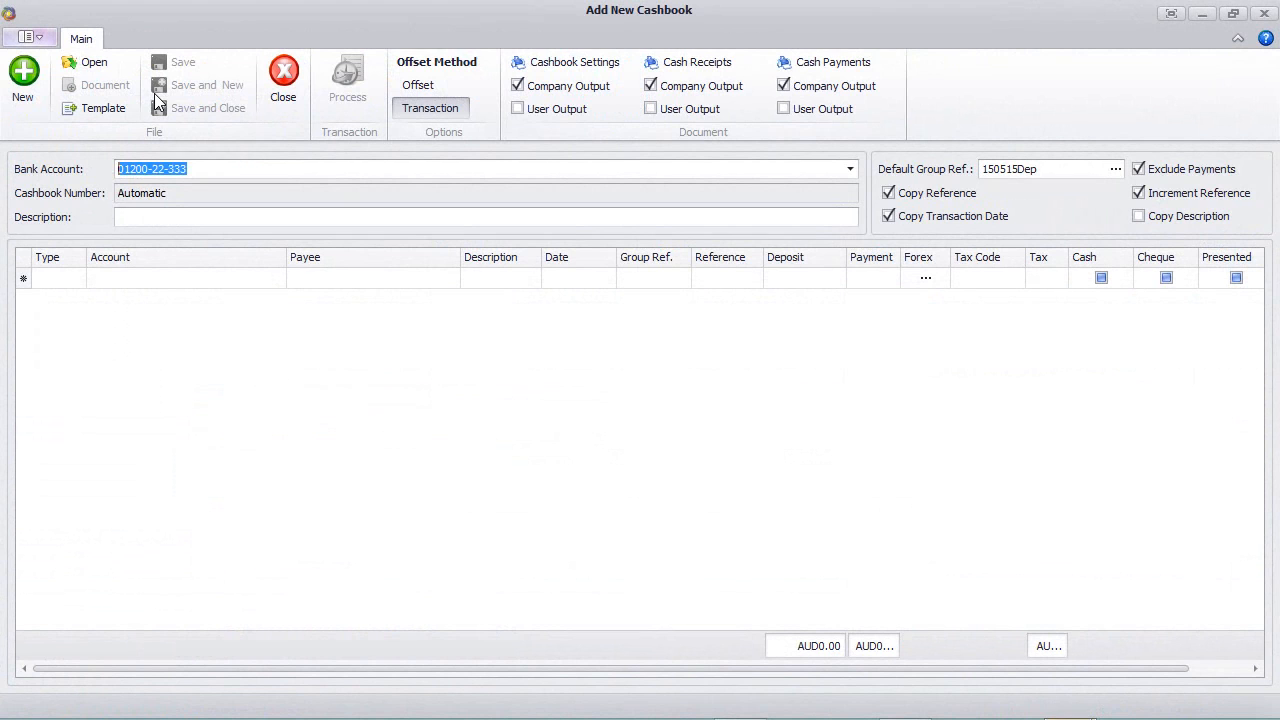
left_click(94, 62)
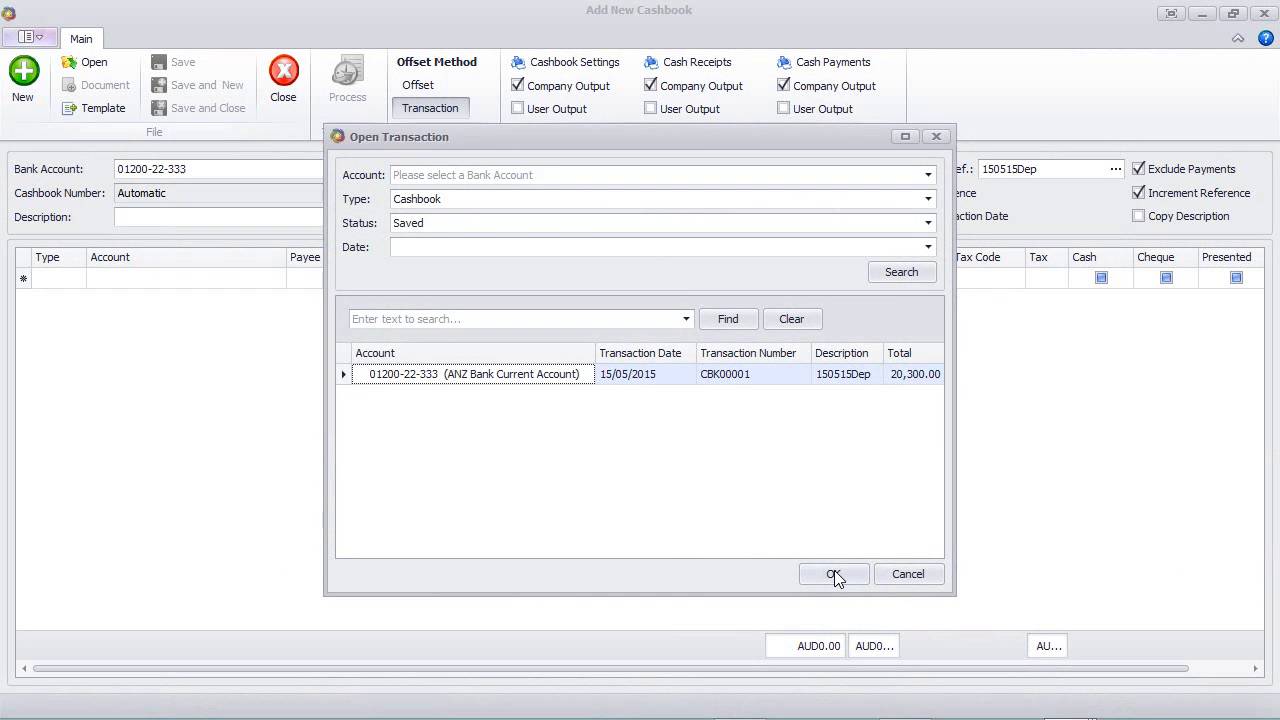
left_click(834, 573)
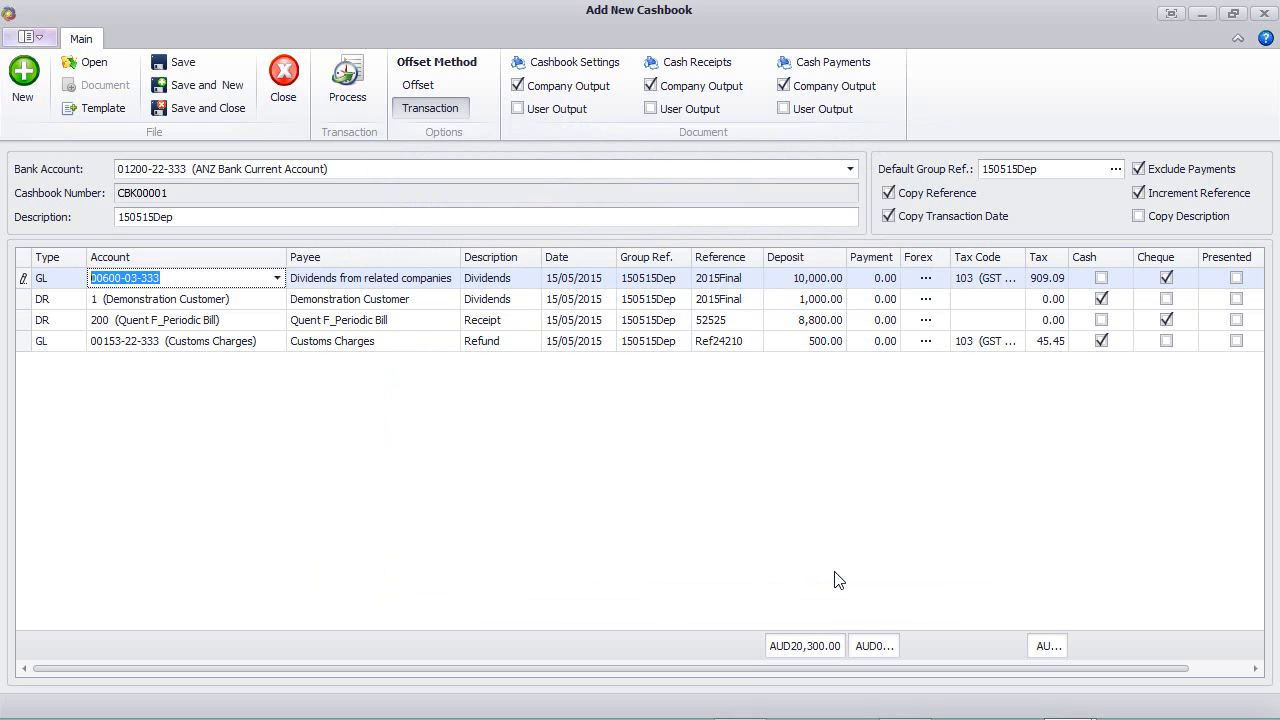
left_click(1101, 299)
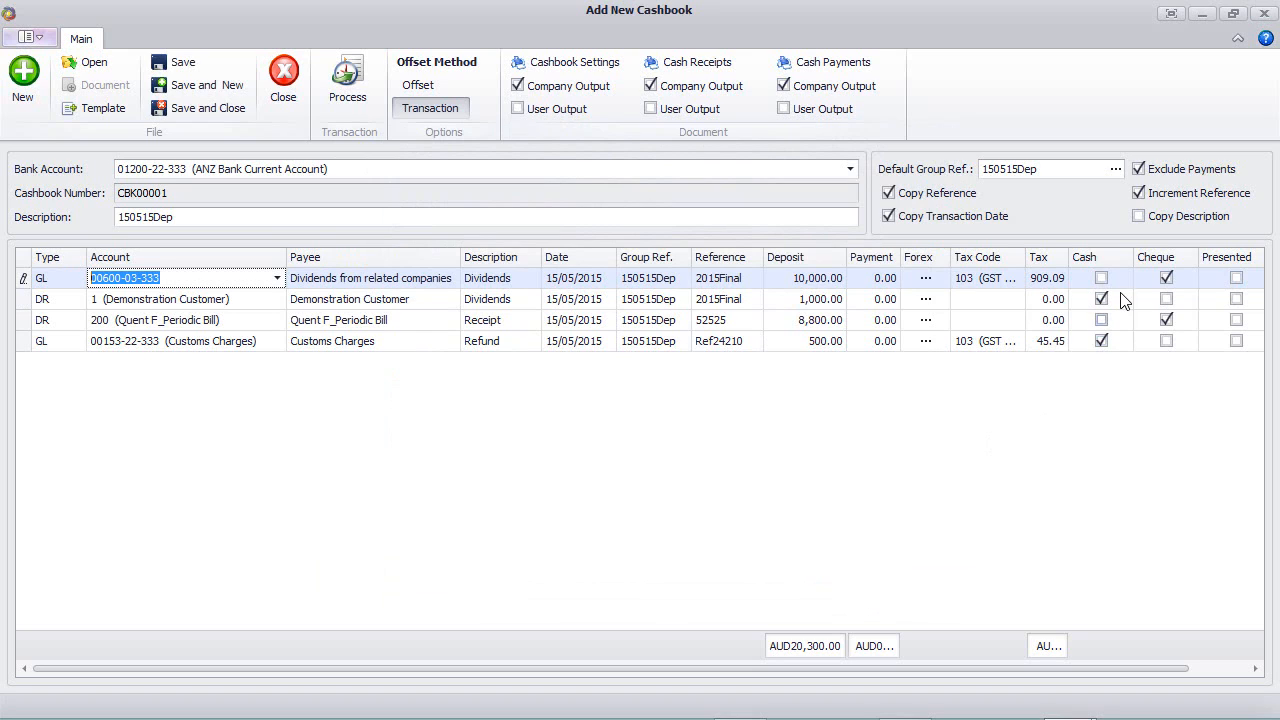
Add a debtor receipt line for account 007 Can Do Real Estate with deposit amount 84.52
left_click(1166, 341)
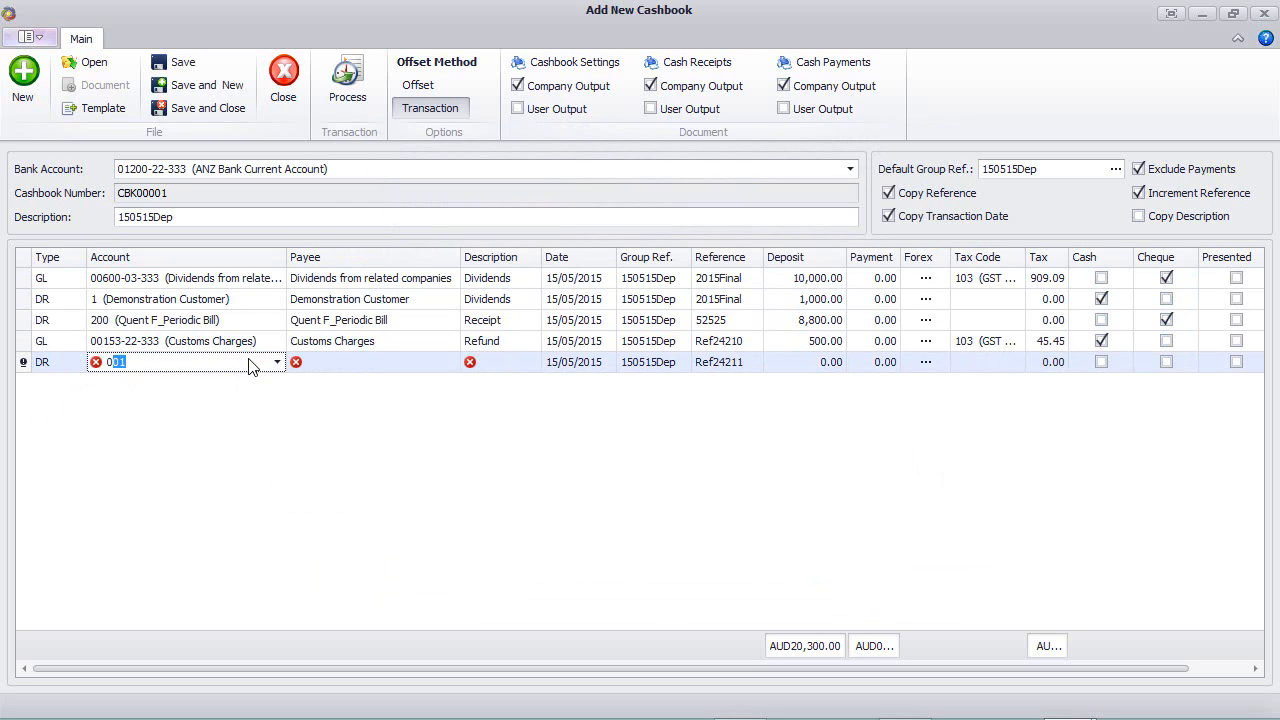
type("007  (Can Do Real Estate")
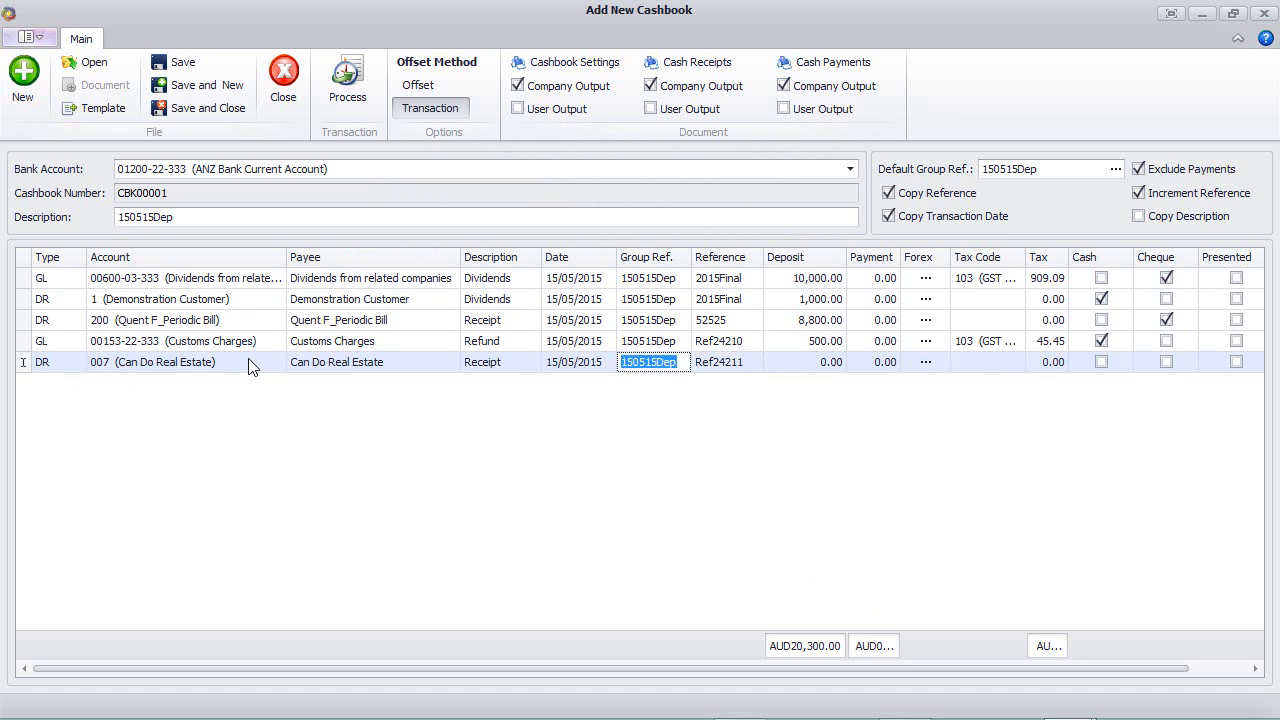
left_click(803, 361)
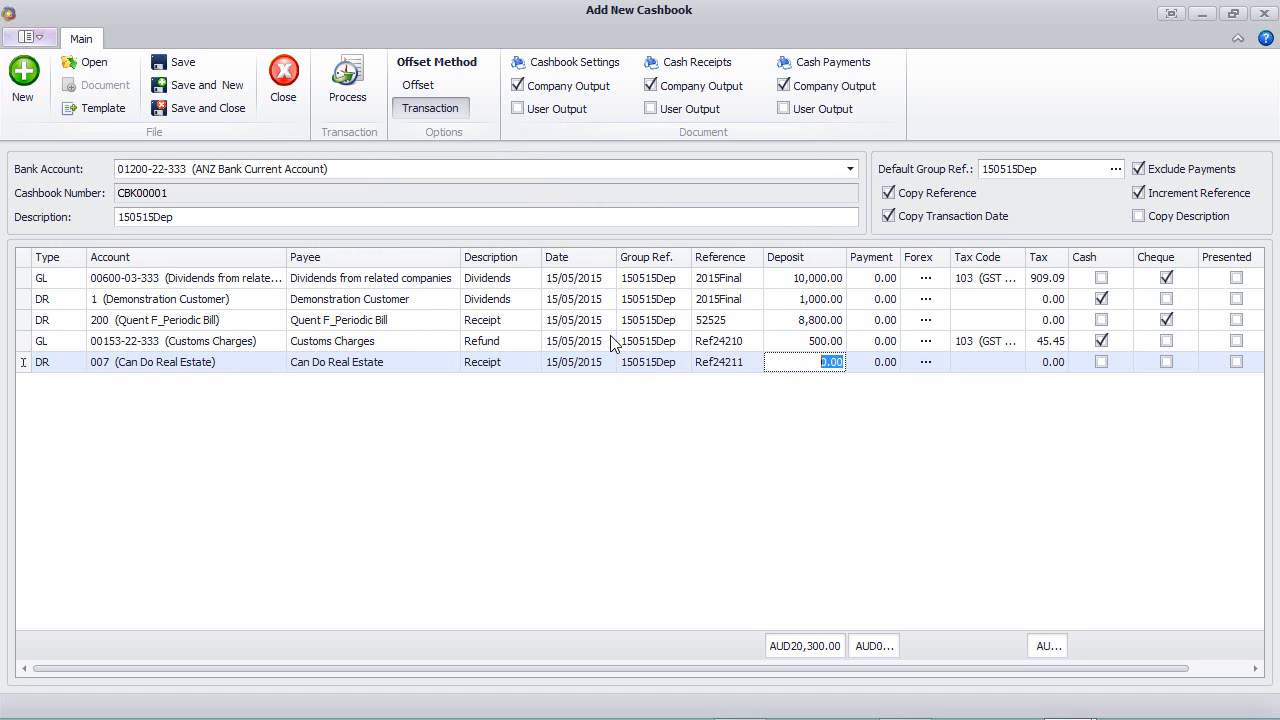
type("84.9")
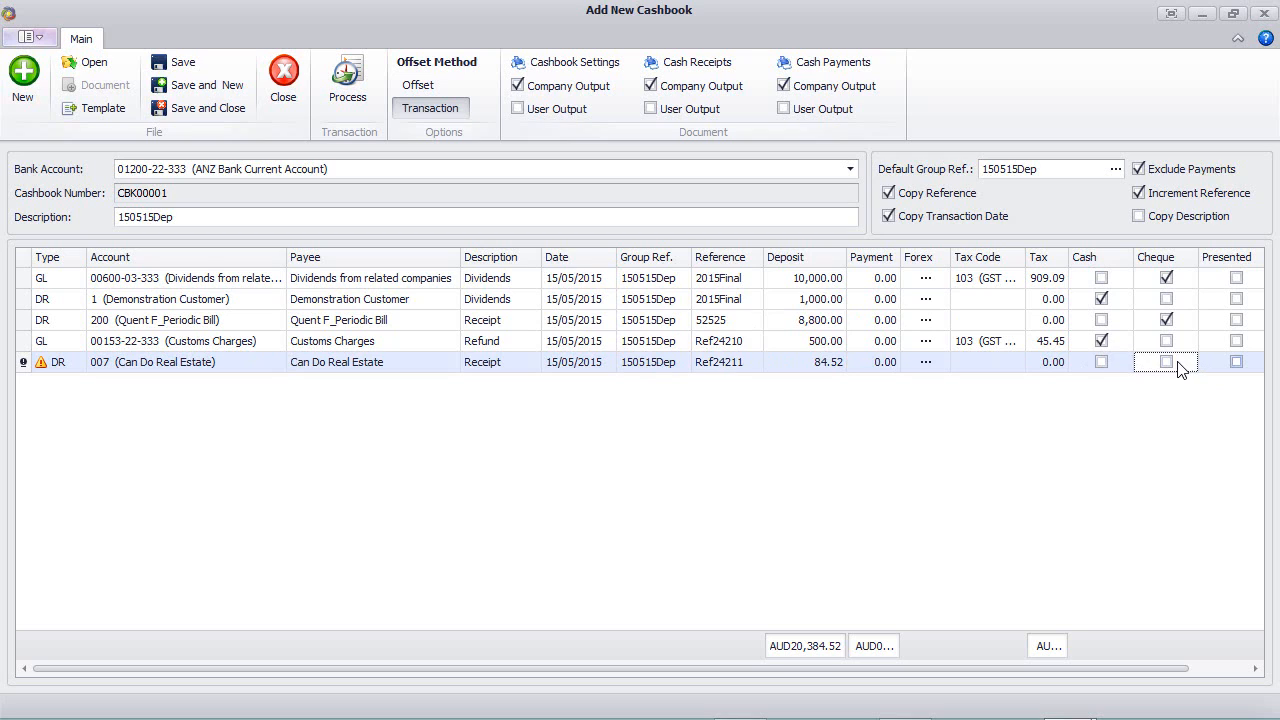
Flag the Can Do Real Estate receipt as cheque number 323124
left_click(1166, 361)
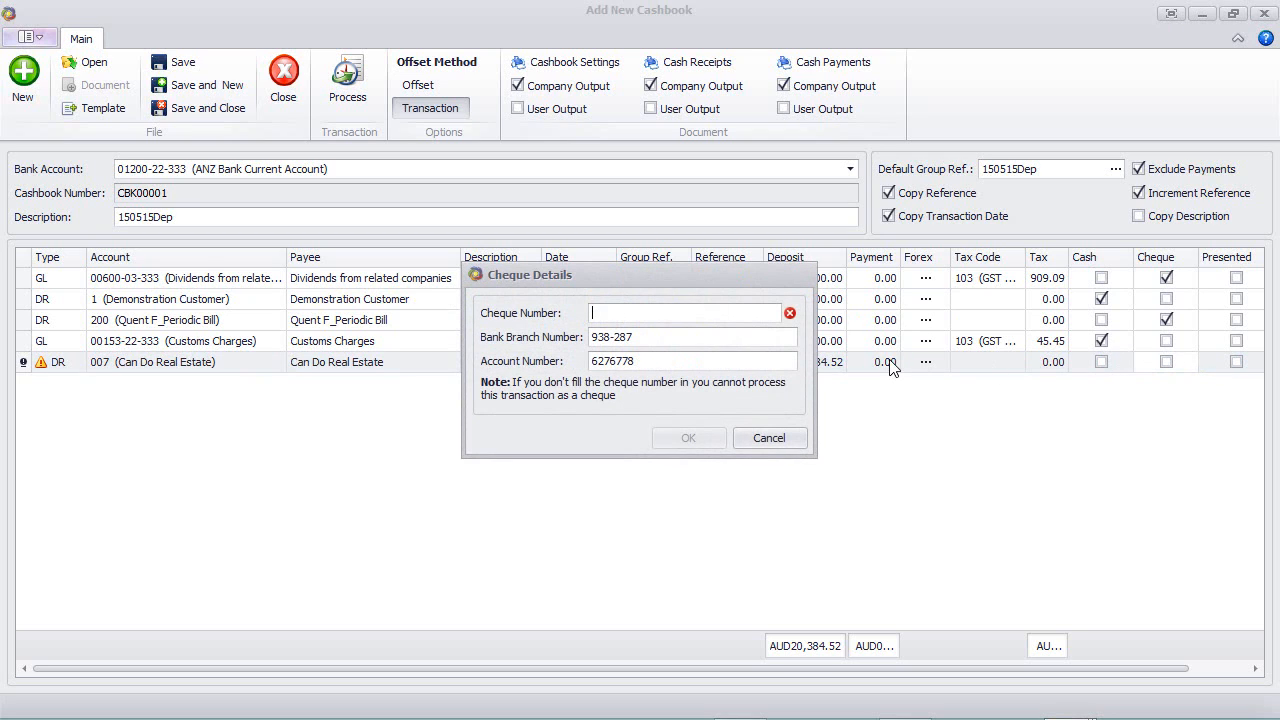
type("323124")
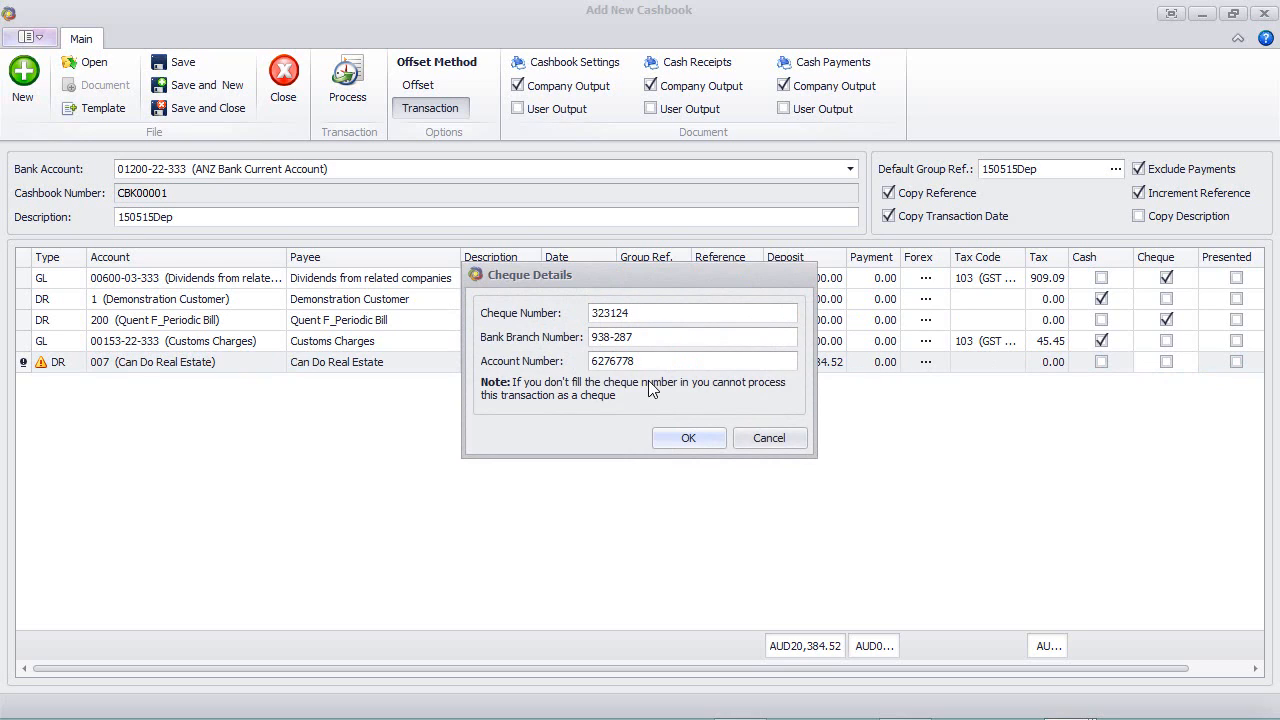
mouse_move(696, 415)
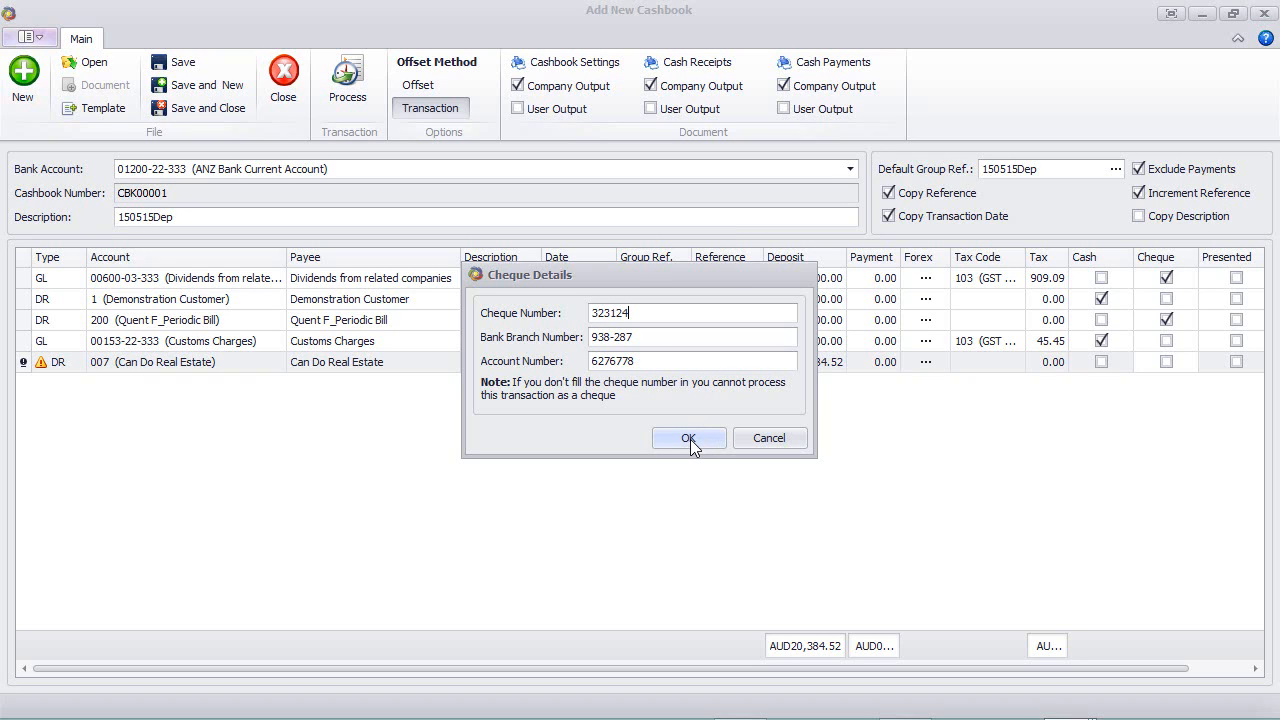
left_click(688, 438)
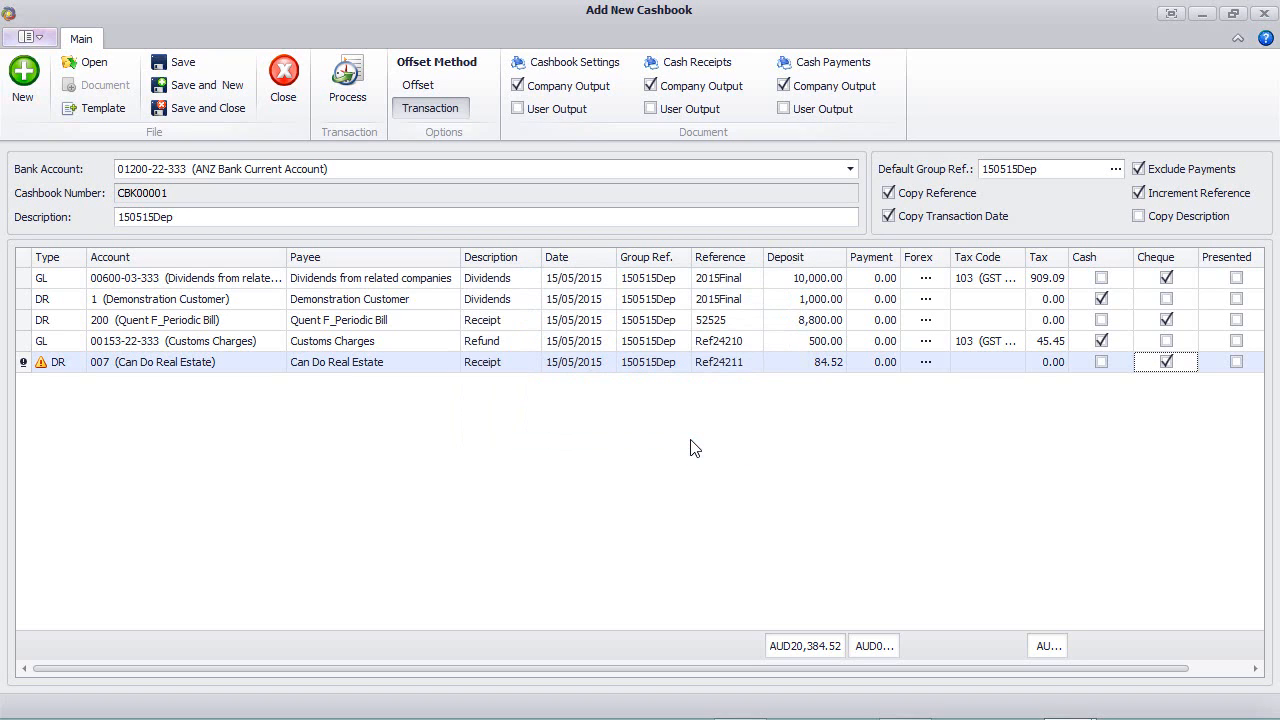
mouse_move(1261, 270)
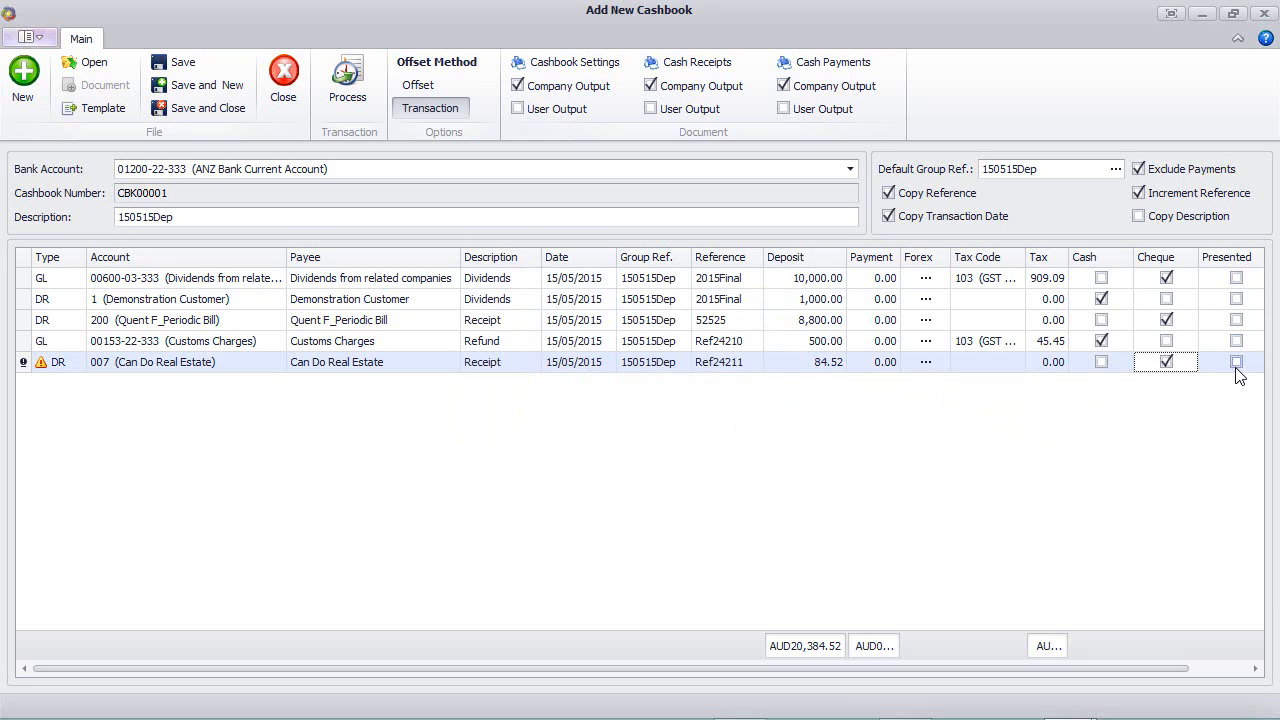
mouse_move(1141, 430)
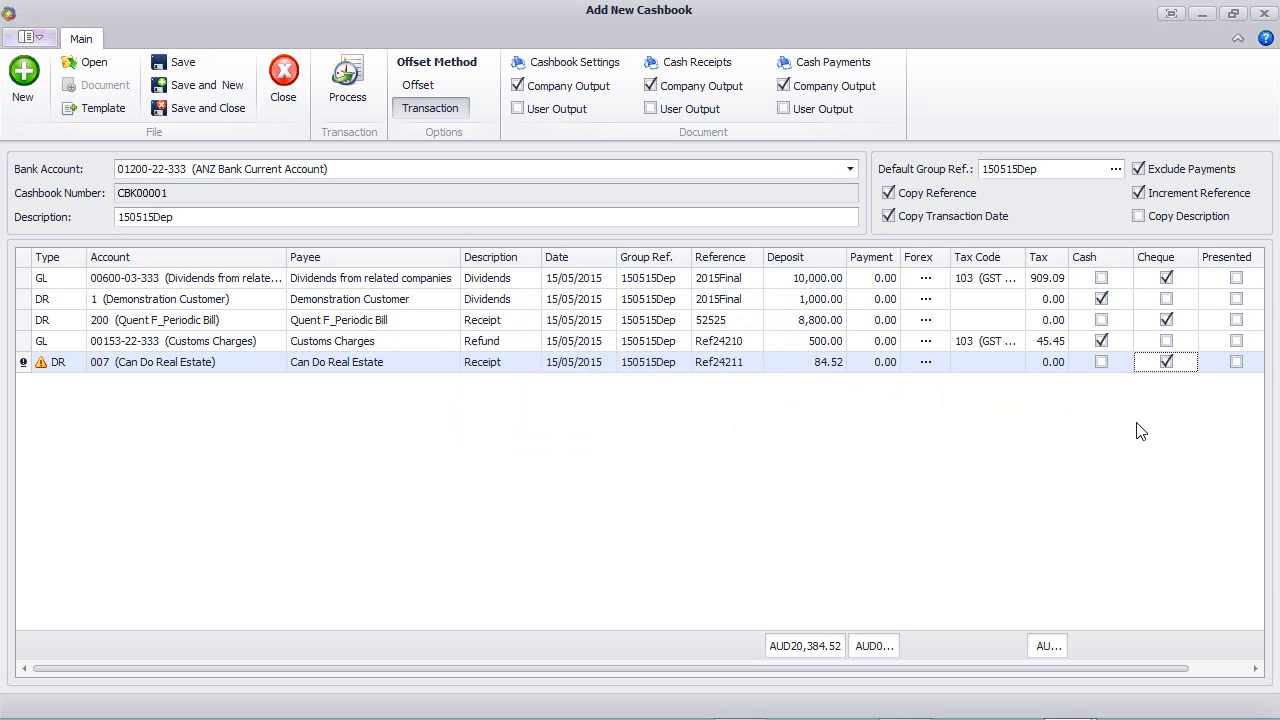
mouse_move(1225, 431)
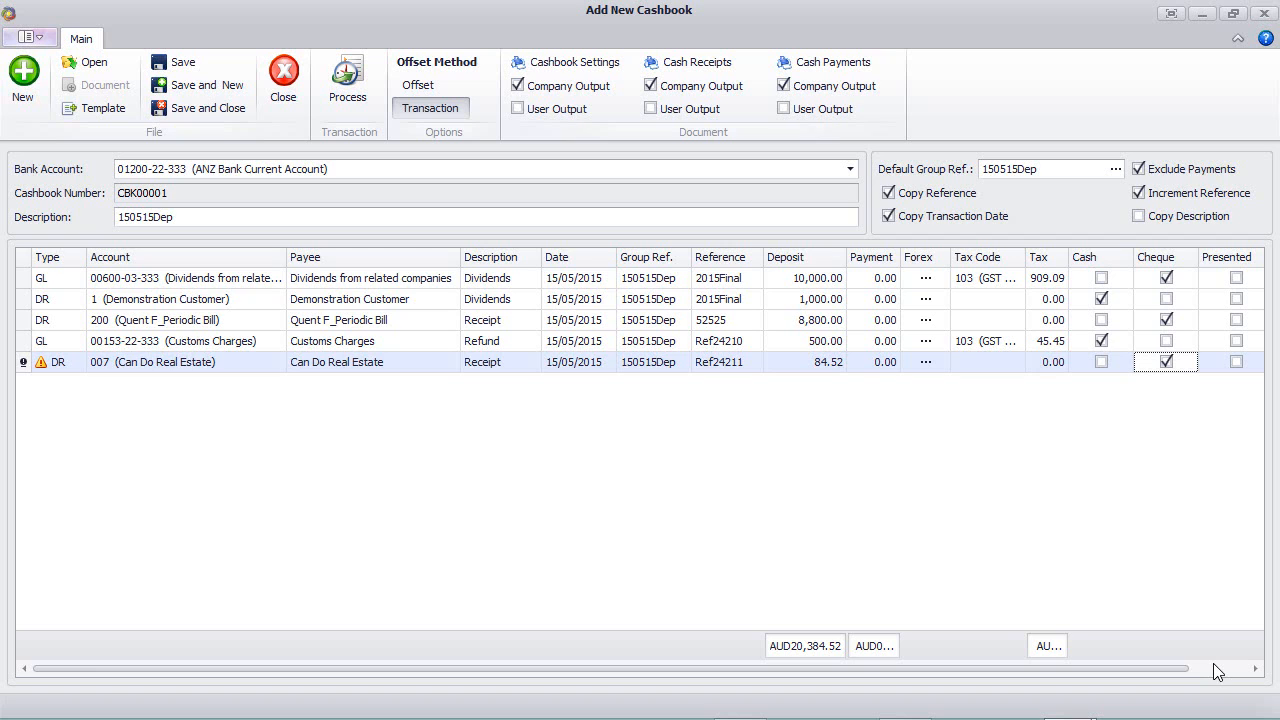
Check the Offset column, then process cashbook CBK00001
scroll("right", 3)
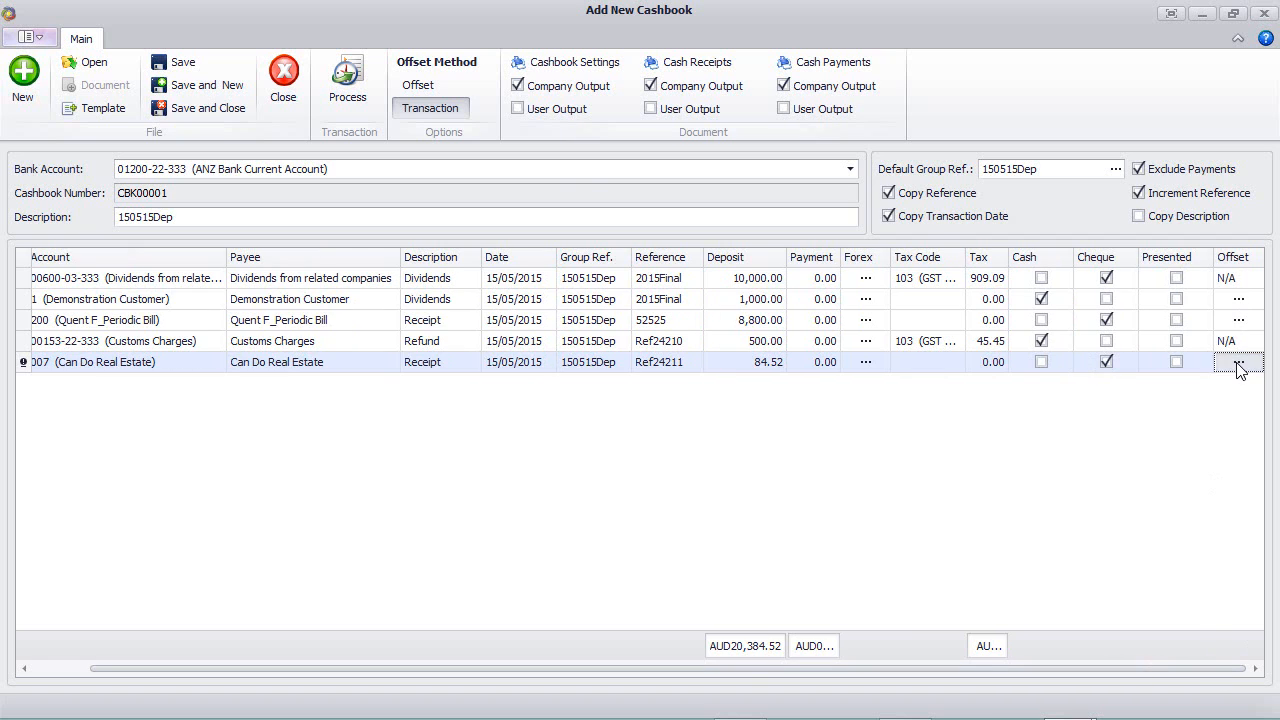
left_click(1238, 361)
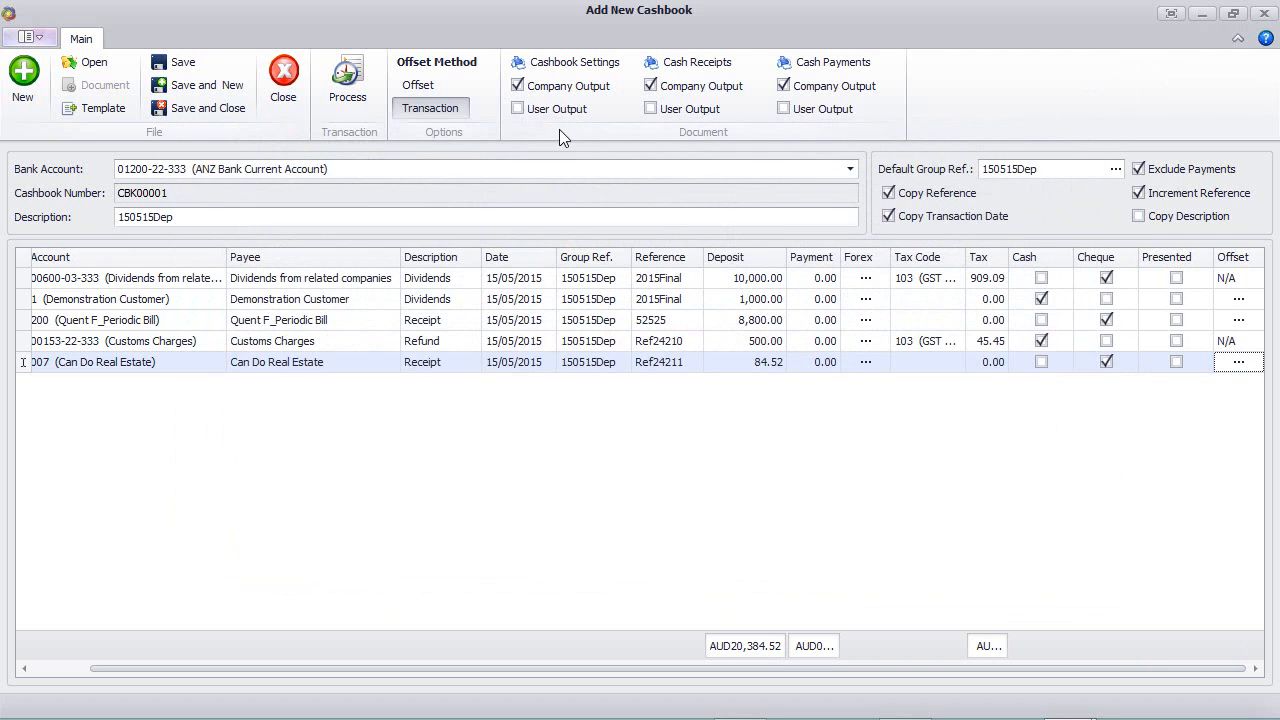
left_click(348, 80)
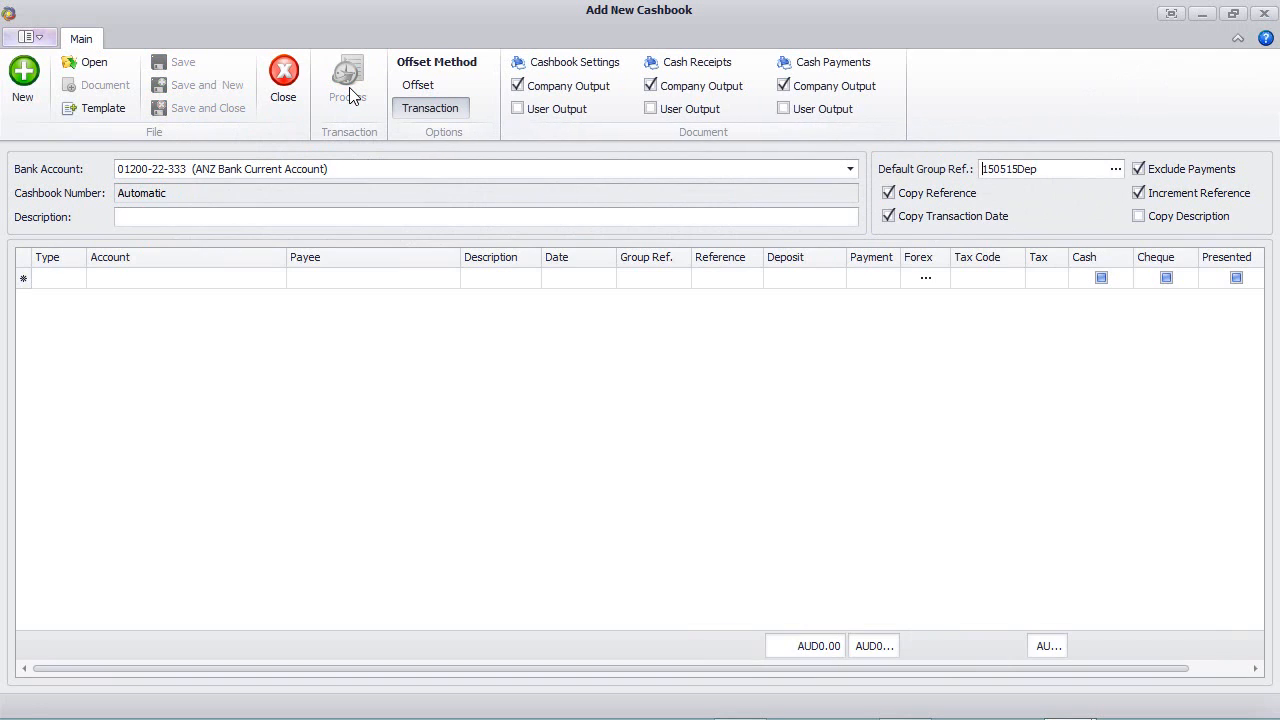
Close the Add New Cashbook window and open the Bank Deposit dialog
left_click(283, 80)
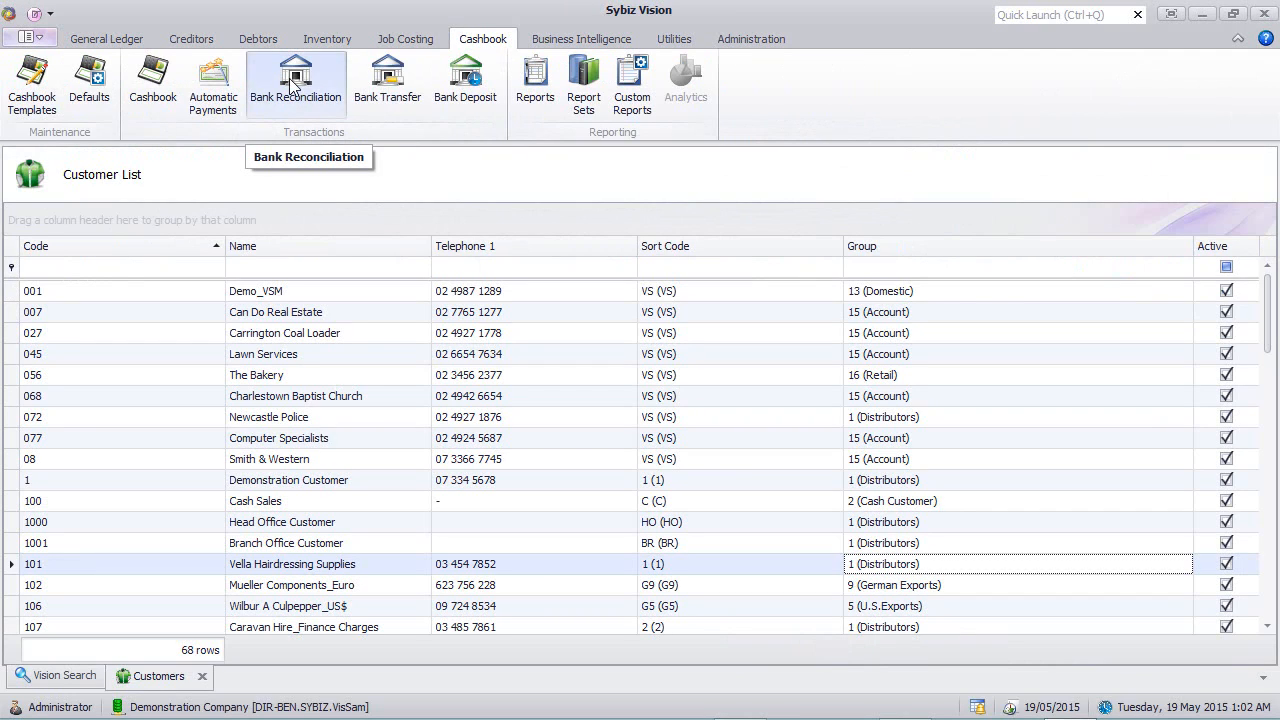
mouse_move(465, 80)
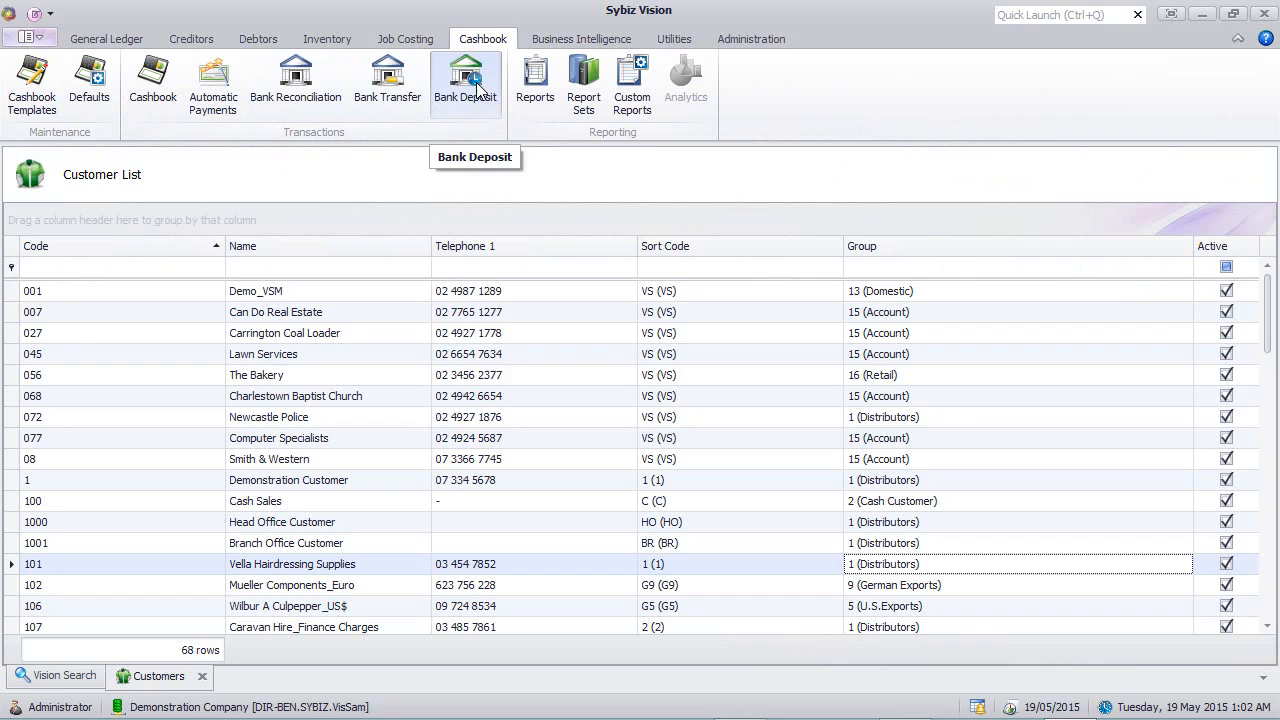
left_click(465, 83)
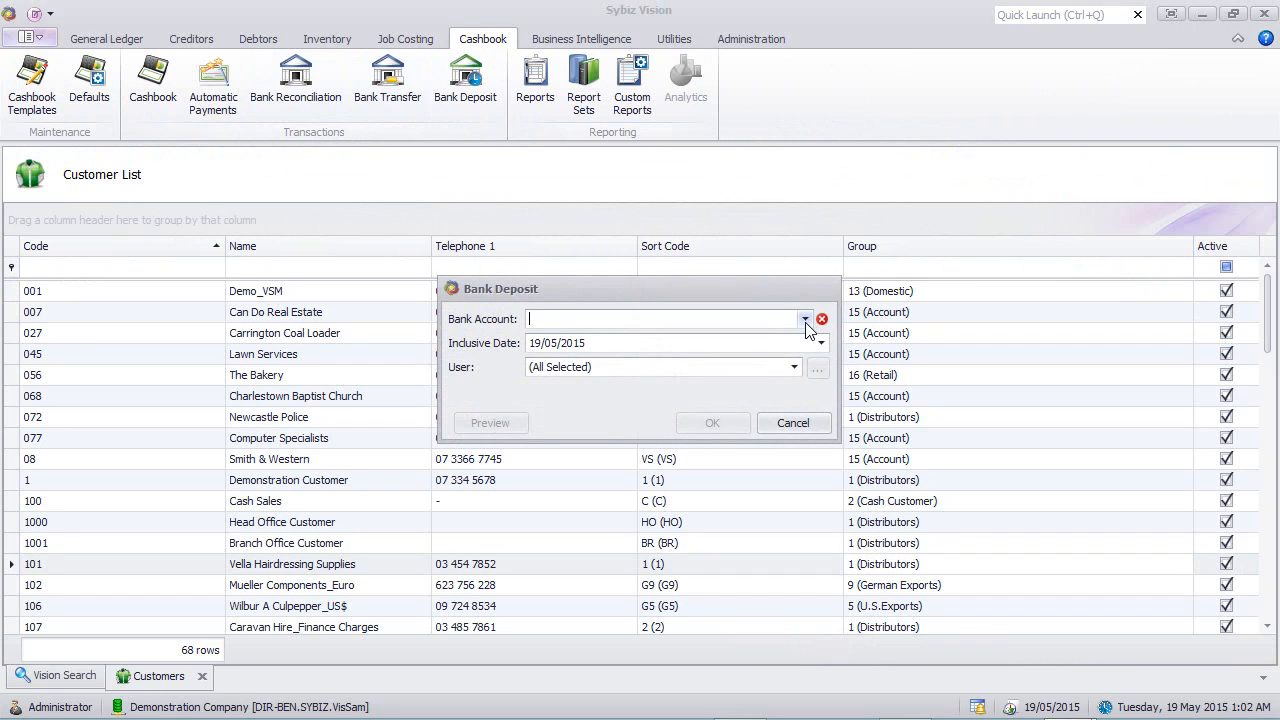
left_click(821, 318)
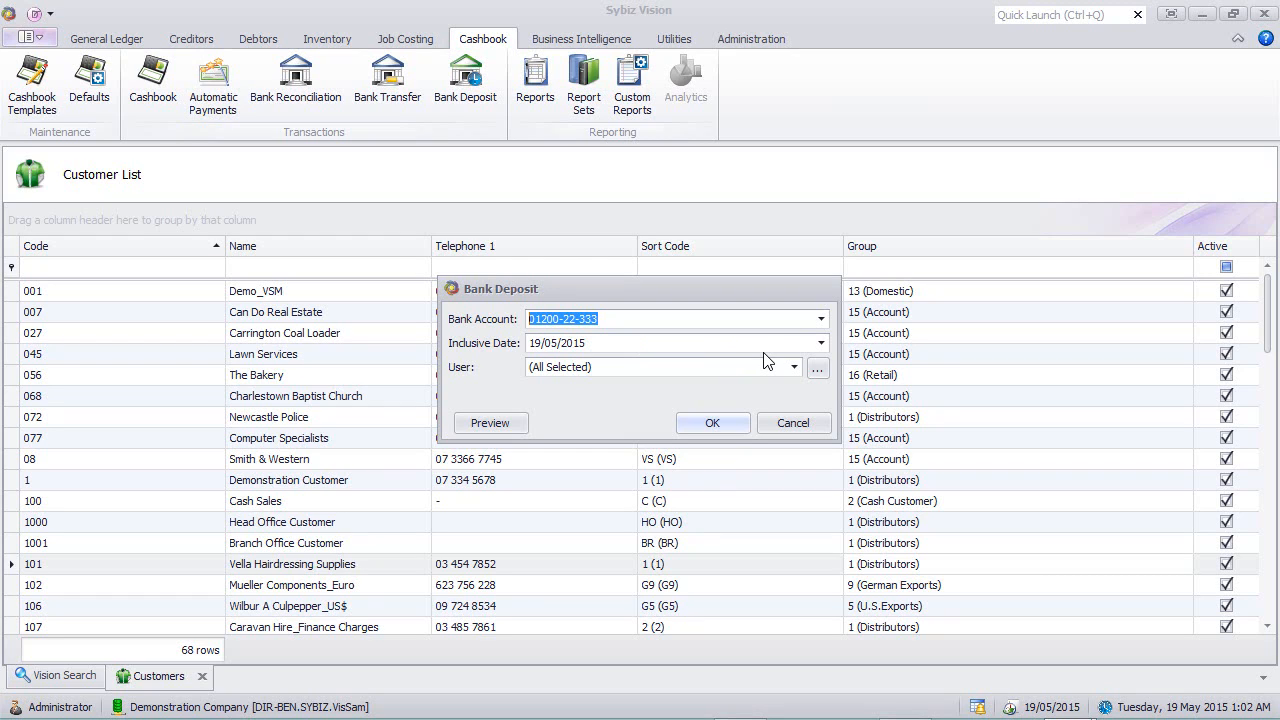
mouse_move(820, 368)
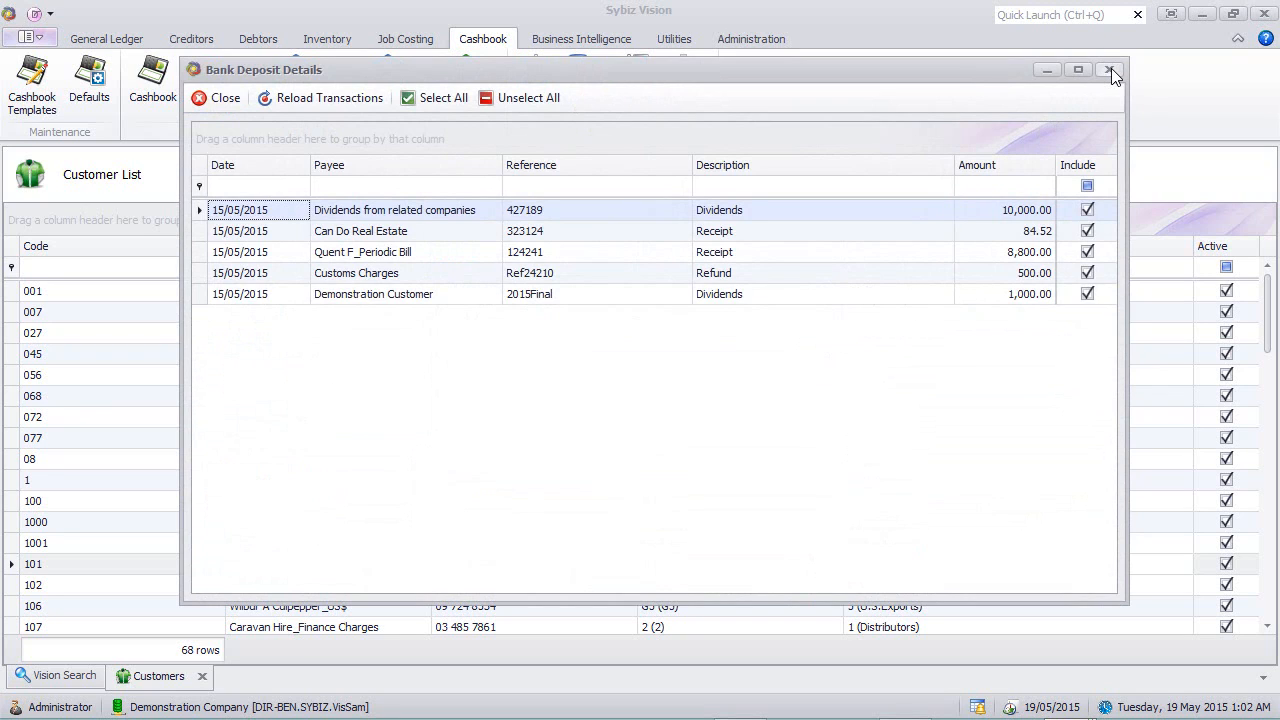
left_click(1110, 71)
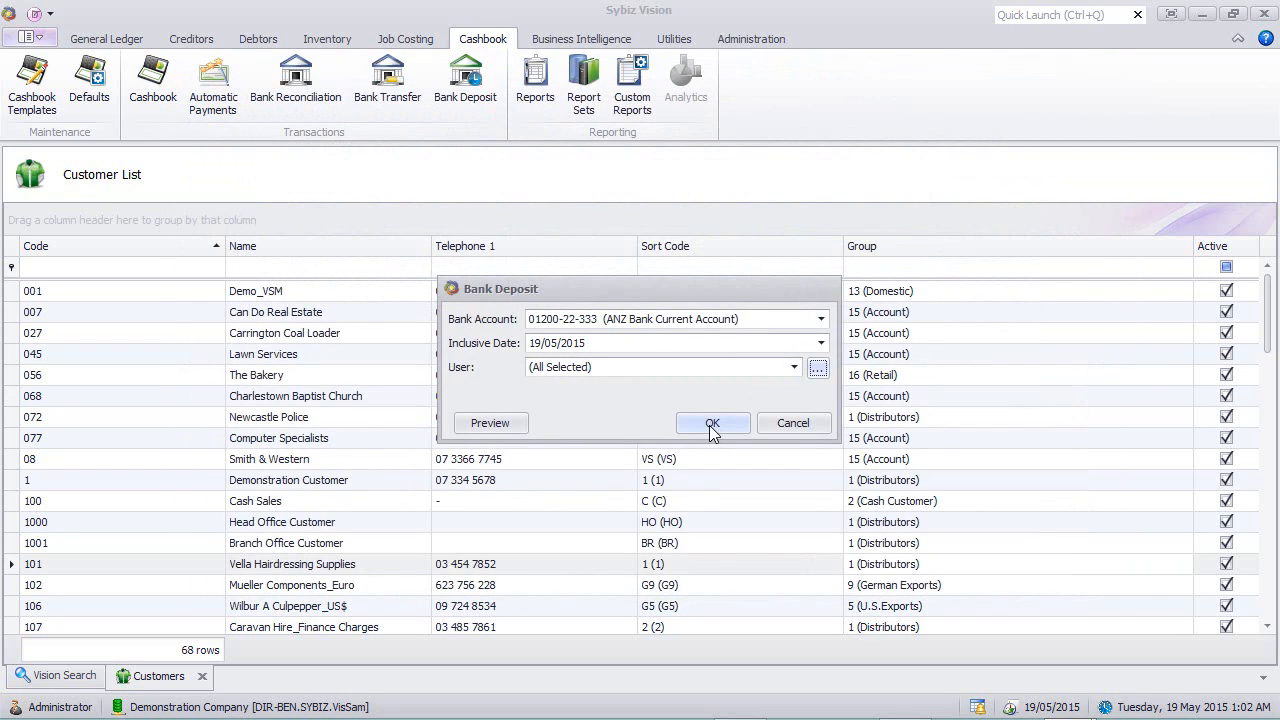
mouse_move(740, 428)
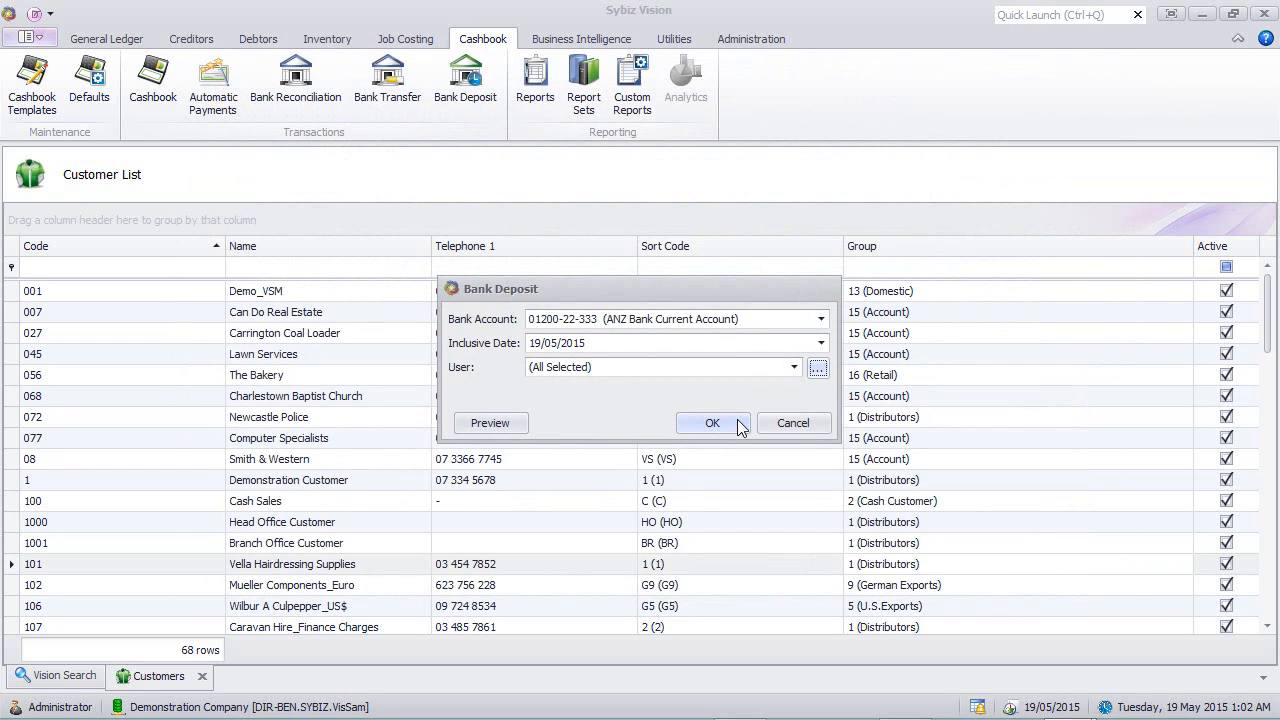
left_click(712, 422)
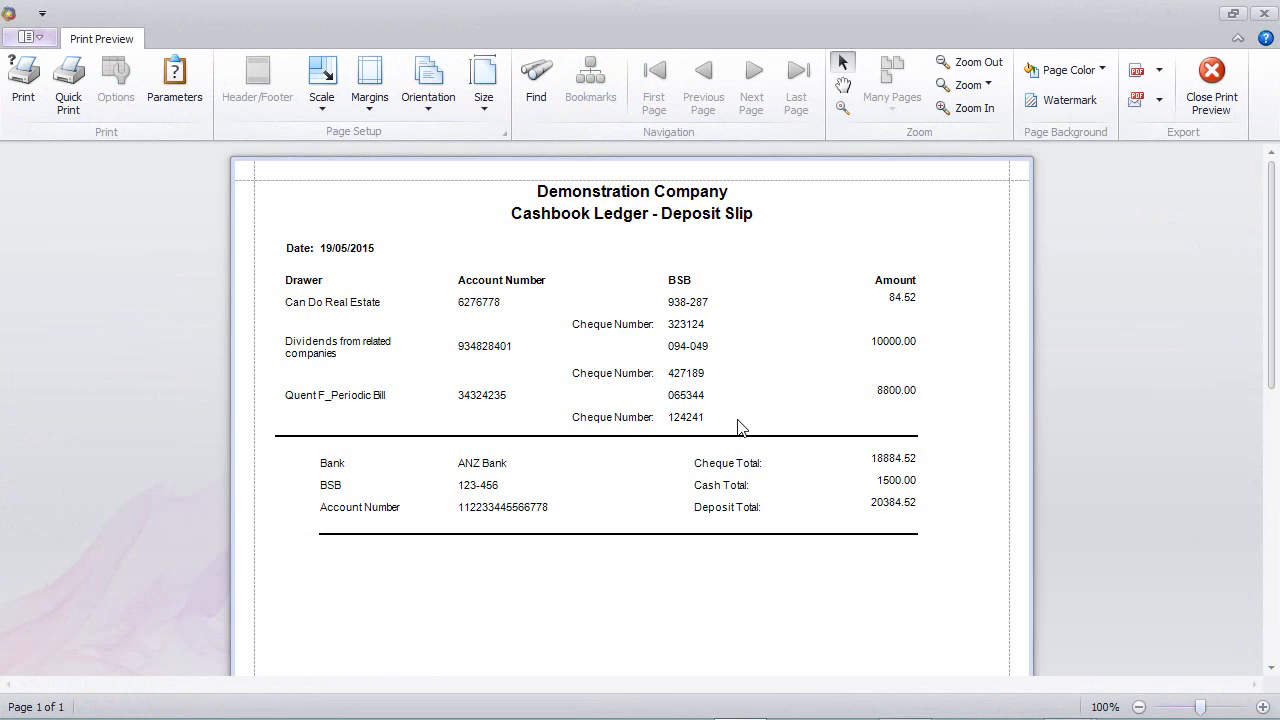
mouse_move(922, 477)
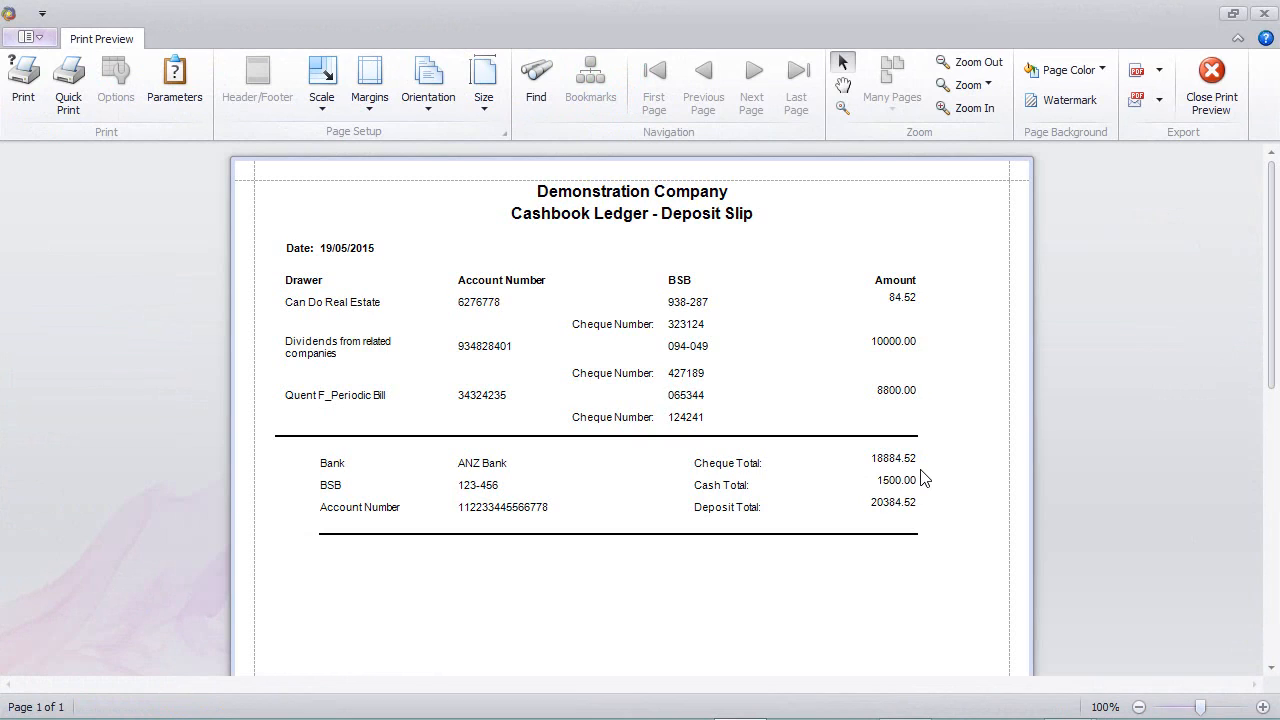